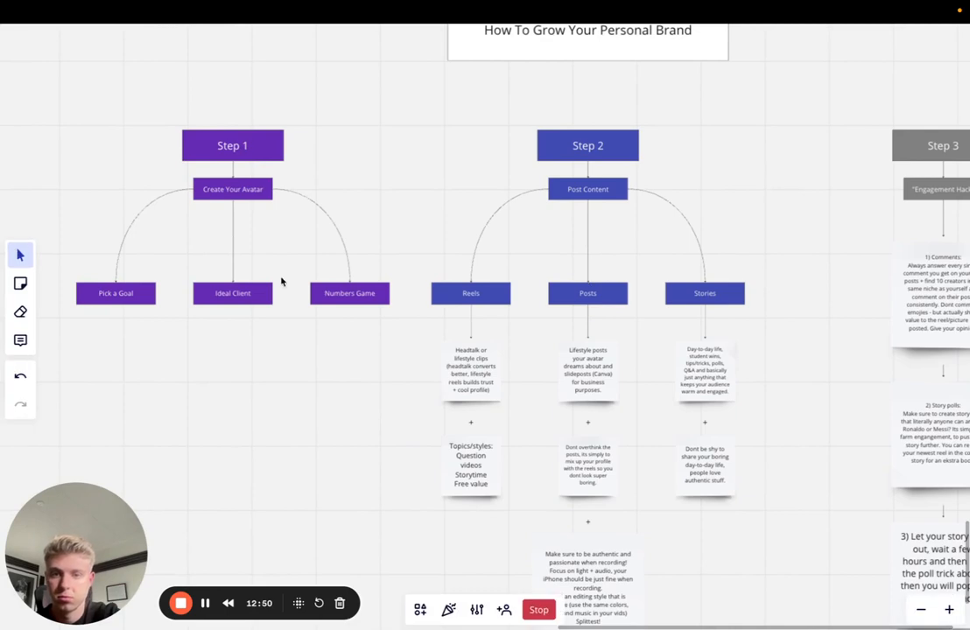
{"action": "mouse_move", "coordinate": [322, 264]}
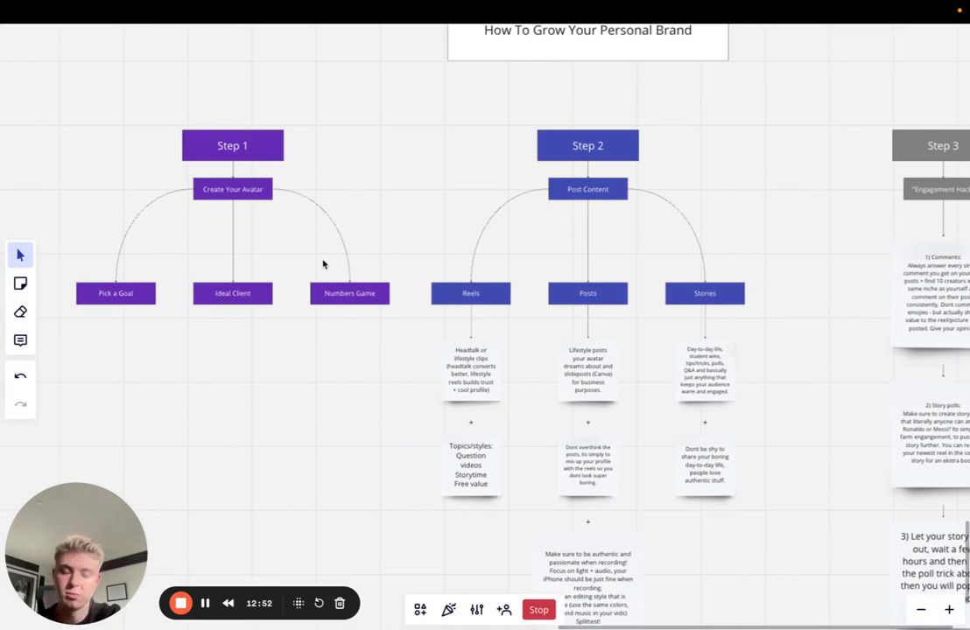